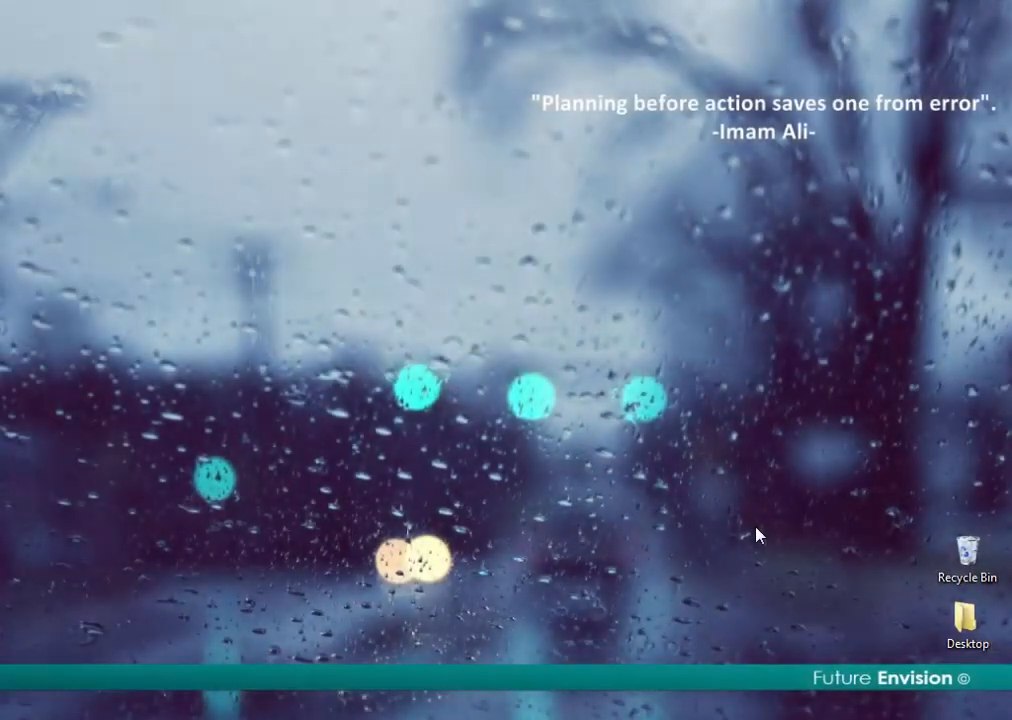
Launch Wireshark from the Start menu and see the 'NPF driver isn't running' warning.
{"action": "left_click", "coordinate": [20, 710]}
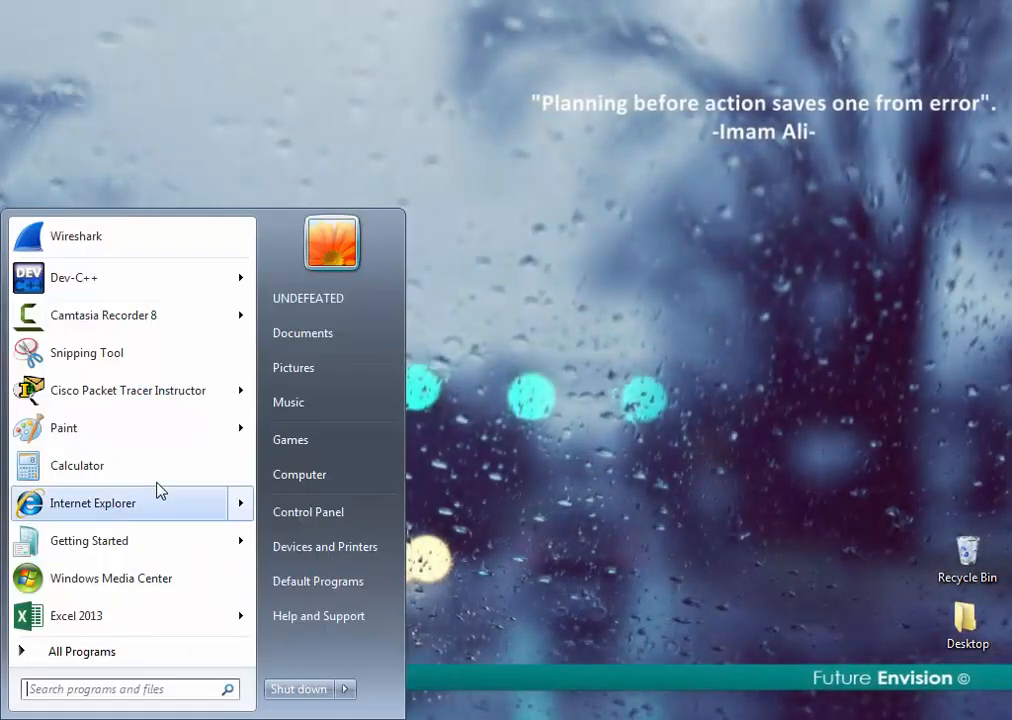
{"action": "left_click", "coordinate": [76, 236]}
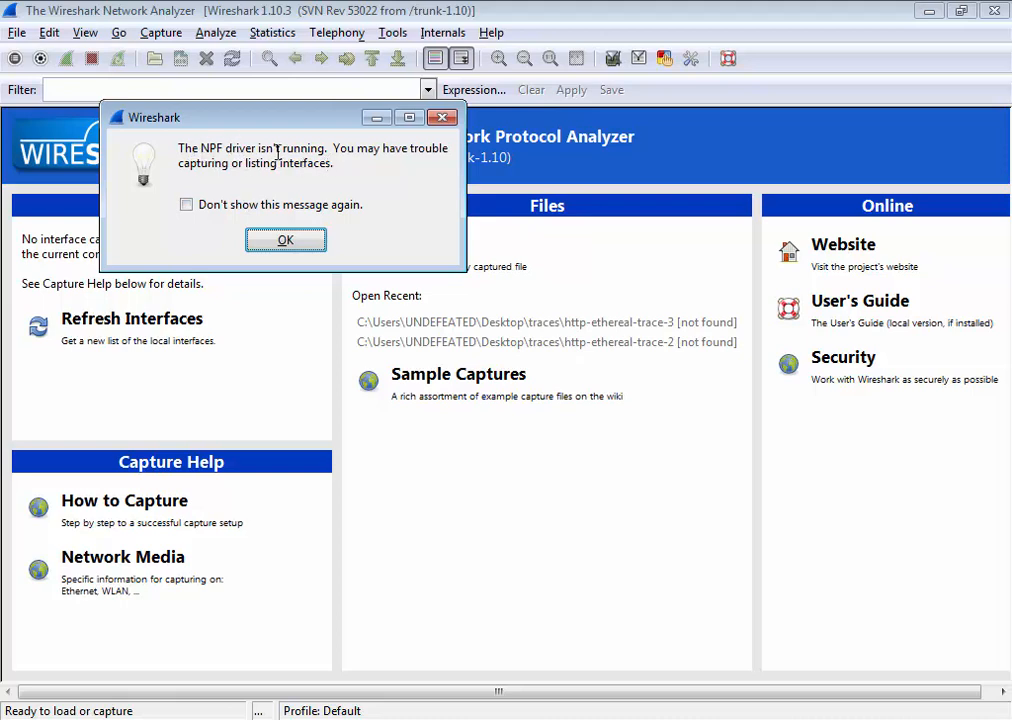
{"action": "mouse_move", "coordinate": [340, 186]}
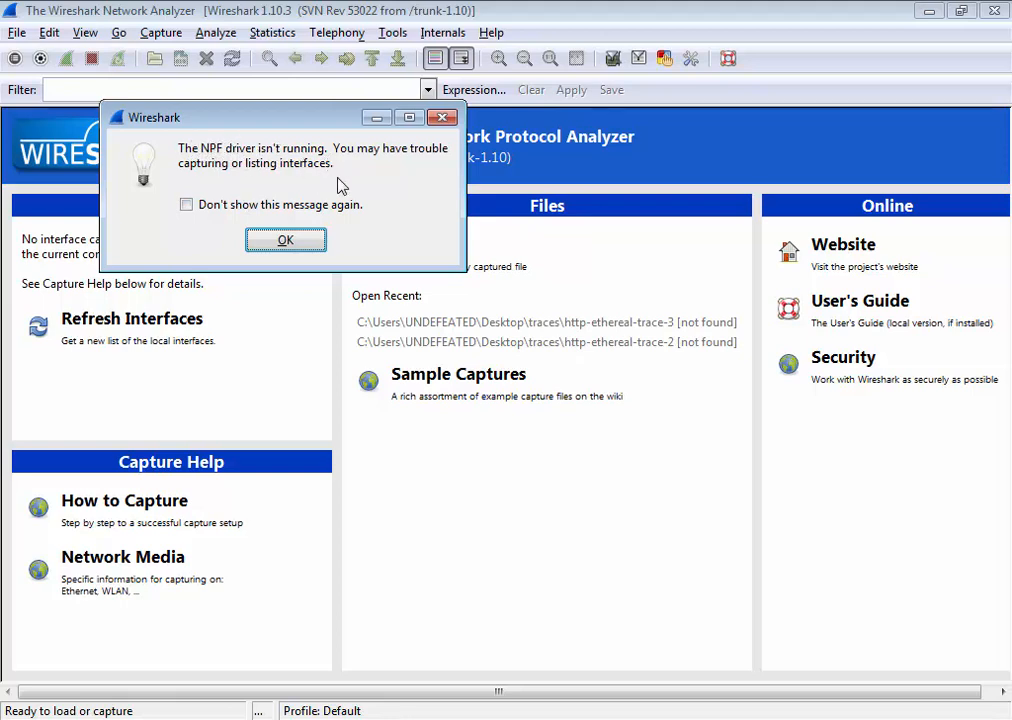
{"action": "mouse_move", "coordinate": [358, 190]}
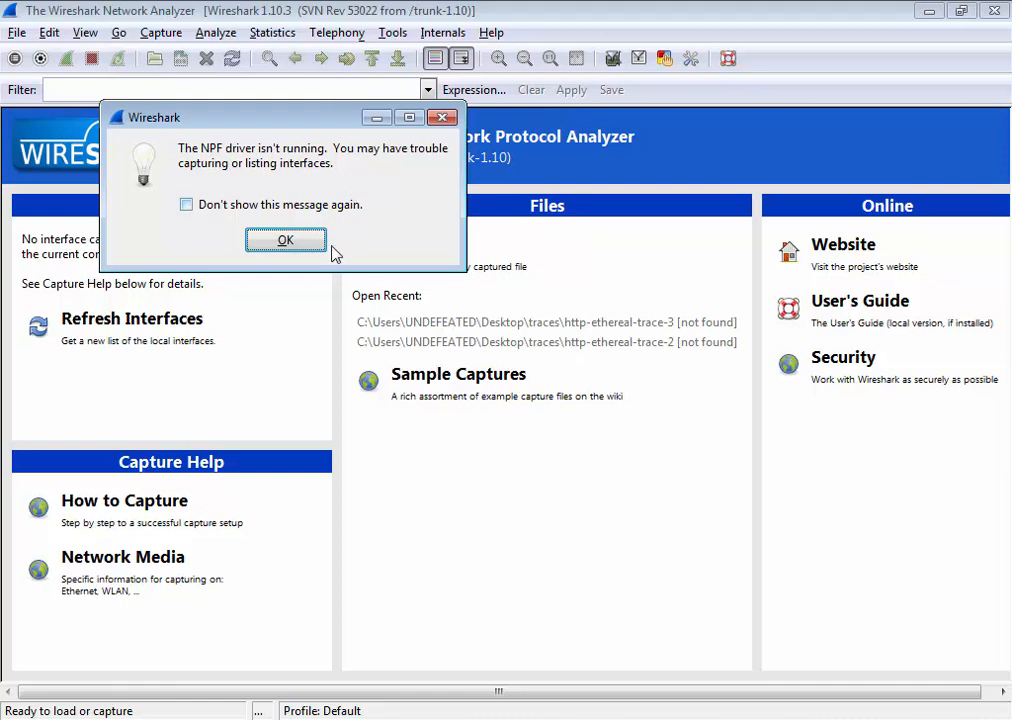
Dismiss the NPF driver warning with OK.
{"action": "left_click", "coordinate": [285, 240]}
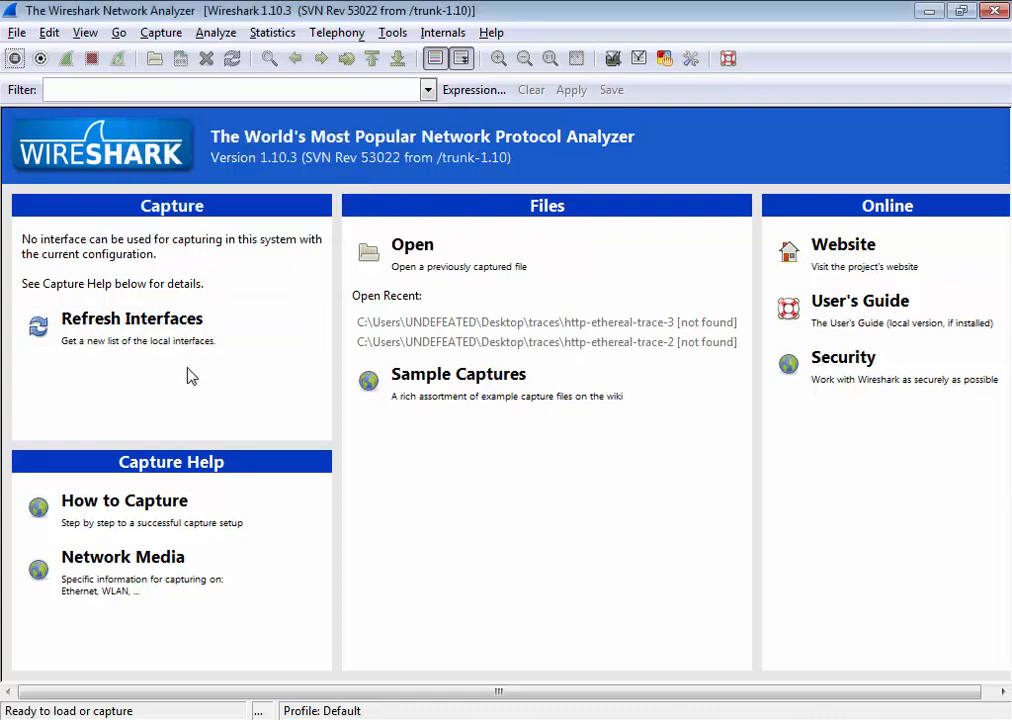
{"action": "mouse_move", "coordinate": [173, 400]}
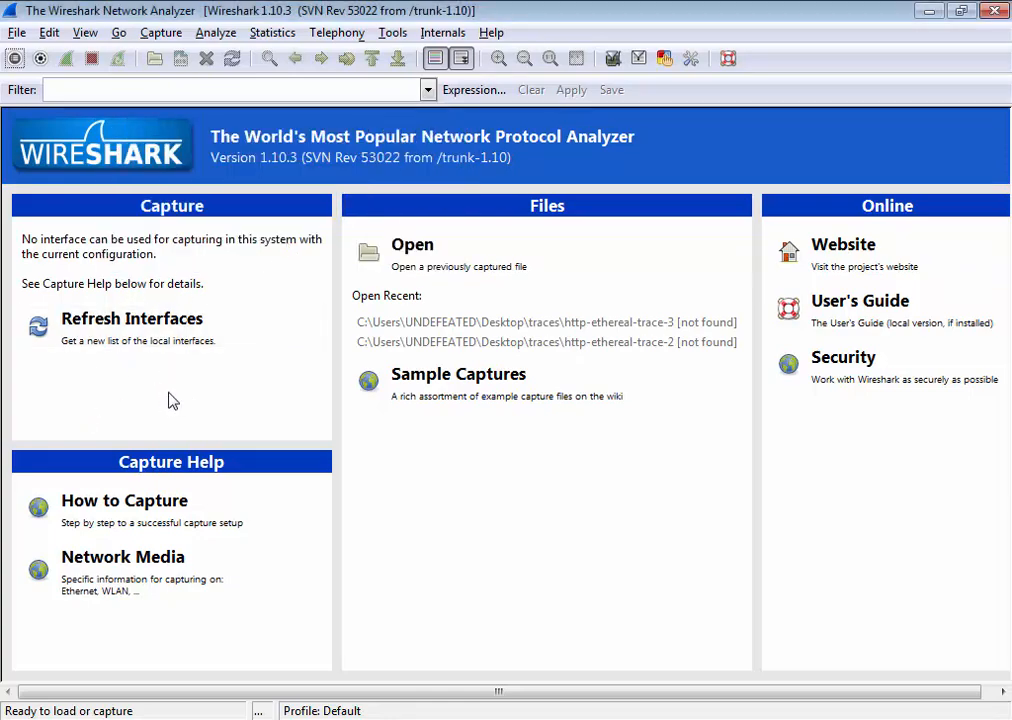
{"action": "mouse_move", "coordinate": [338, 391]}
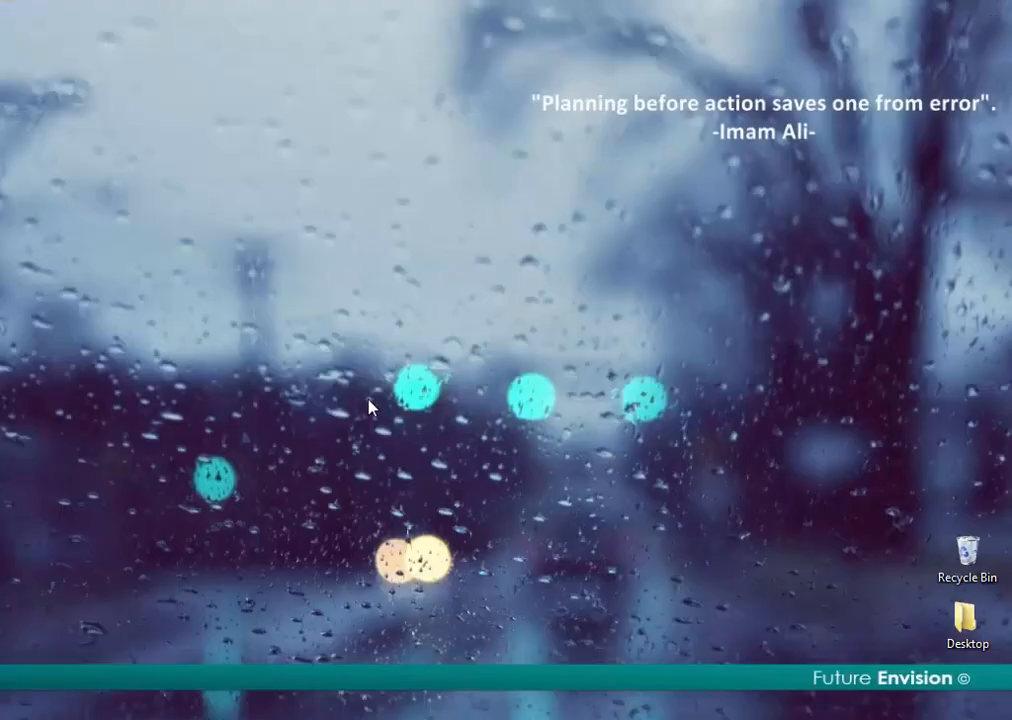
Search Start for 'cmd' and run Command Prompt as administrator.
{"action": "left_click", "coordinate": [20, 710]}
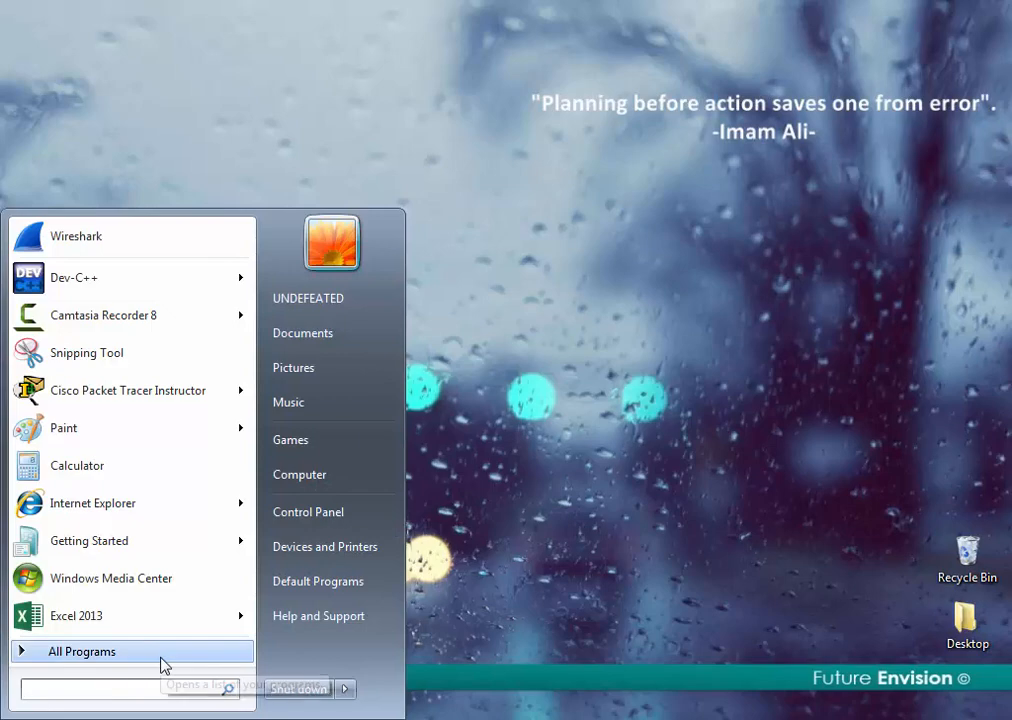
{"action": "type", "text": "cmd"}
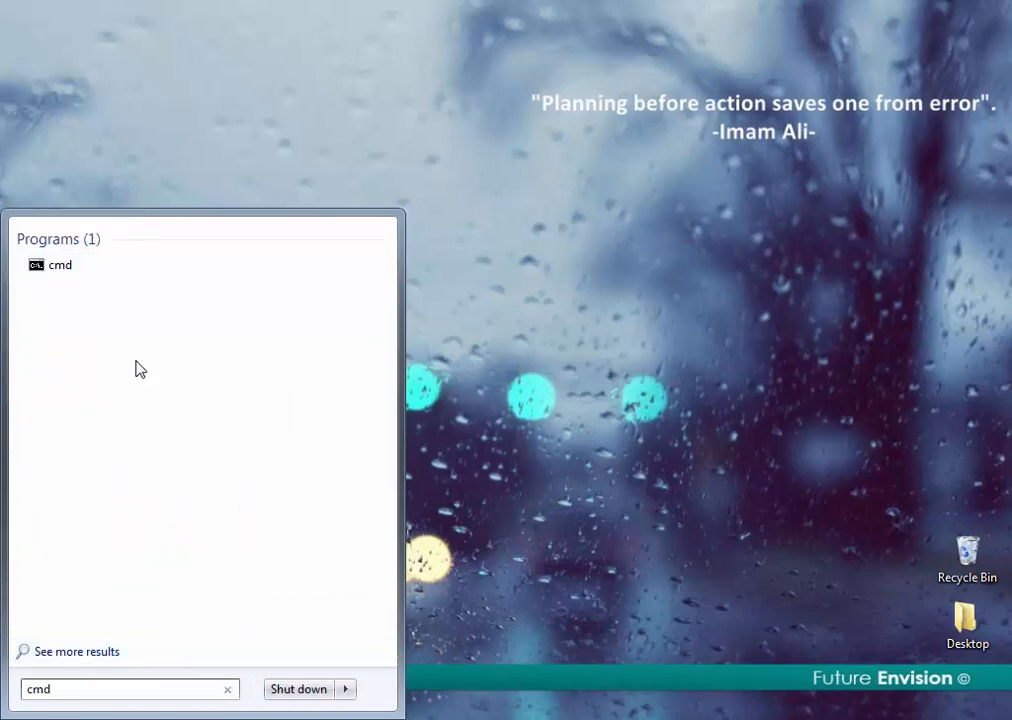
{"action": "right_click", "coordinate": [60, 265]}
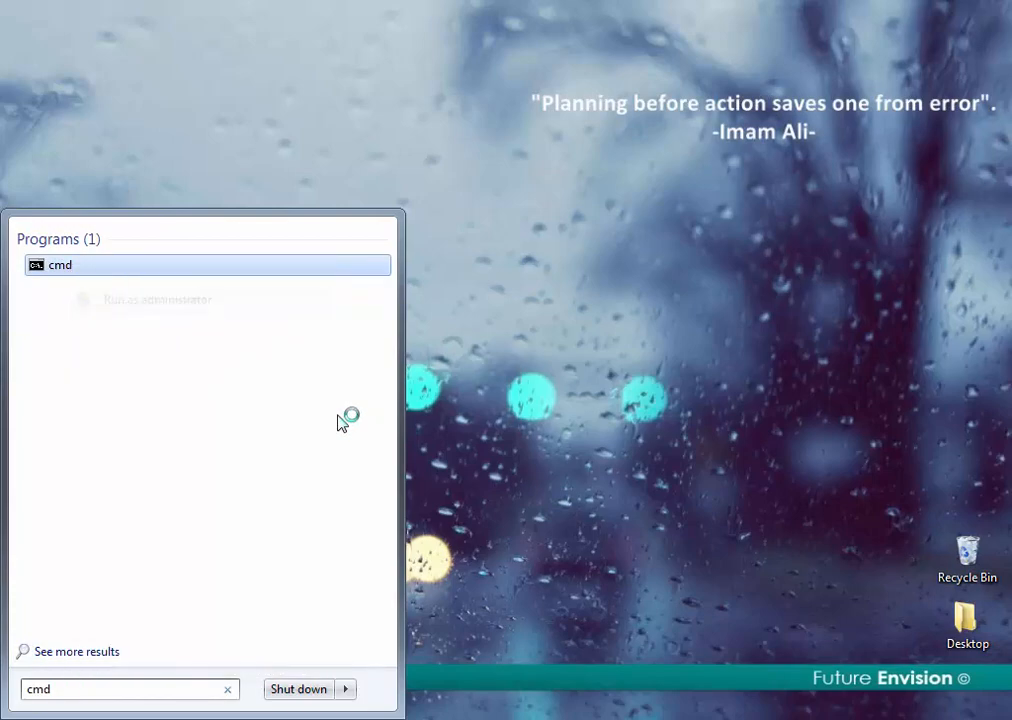
{"action": "left_click", "coordinate": [60, 264]}
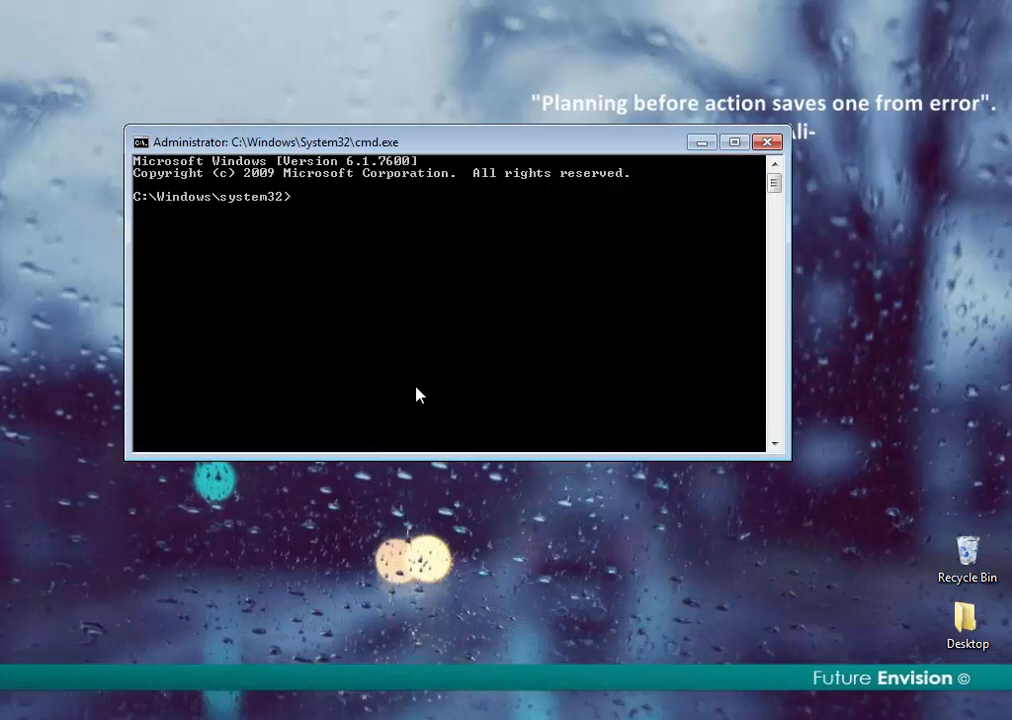
{"action": "mouse_move", "coordinate": [331, 245]}
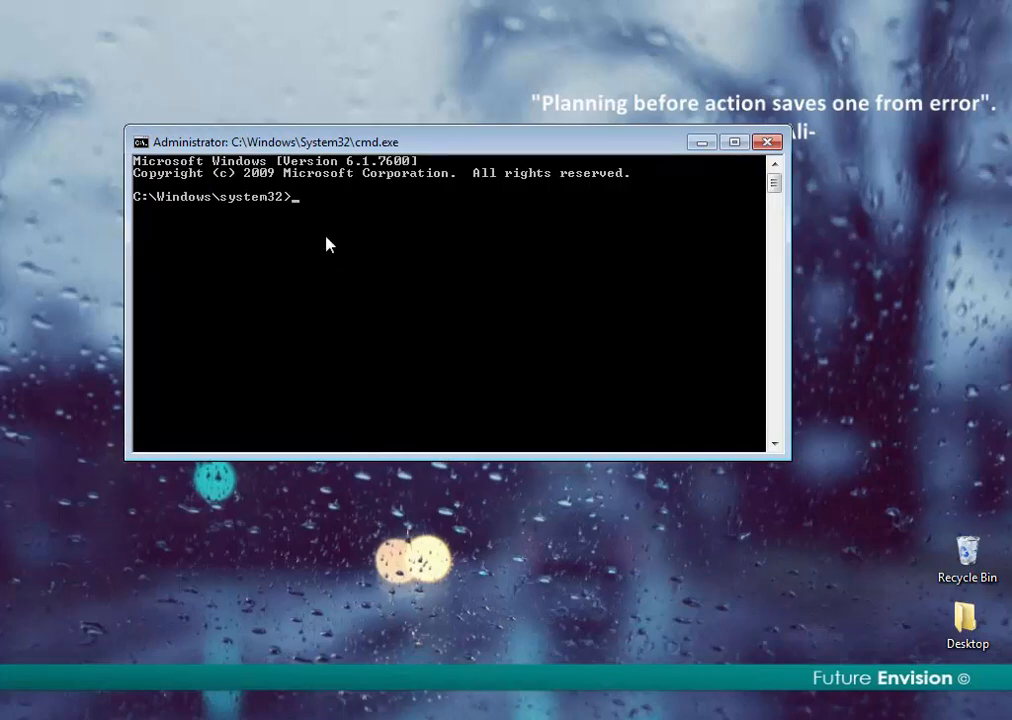
Start the NPF driver service with 'net start npf'.
{"action": "type", "text": "net"}
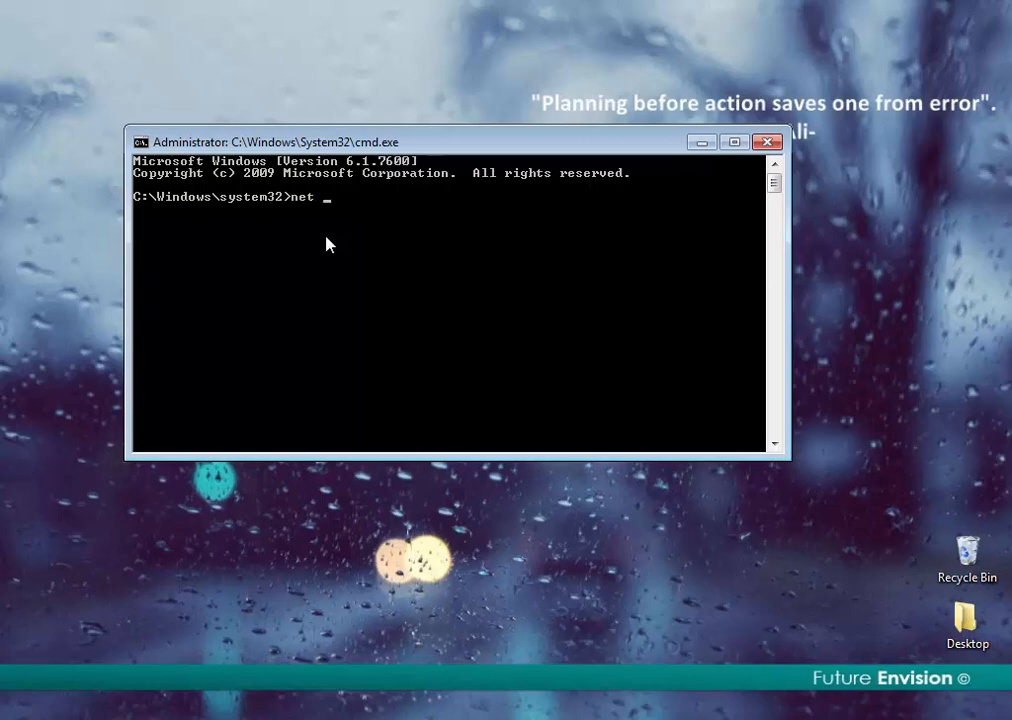
{"action": "type", "text": "start"}
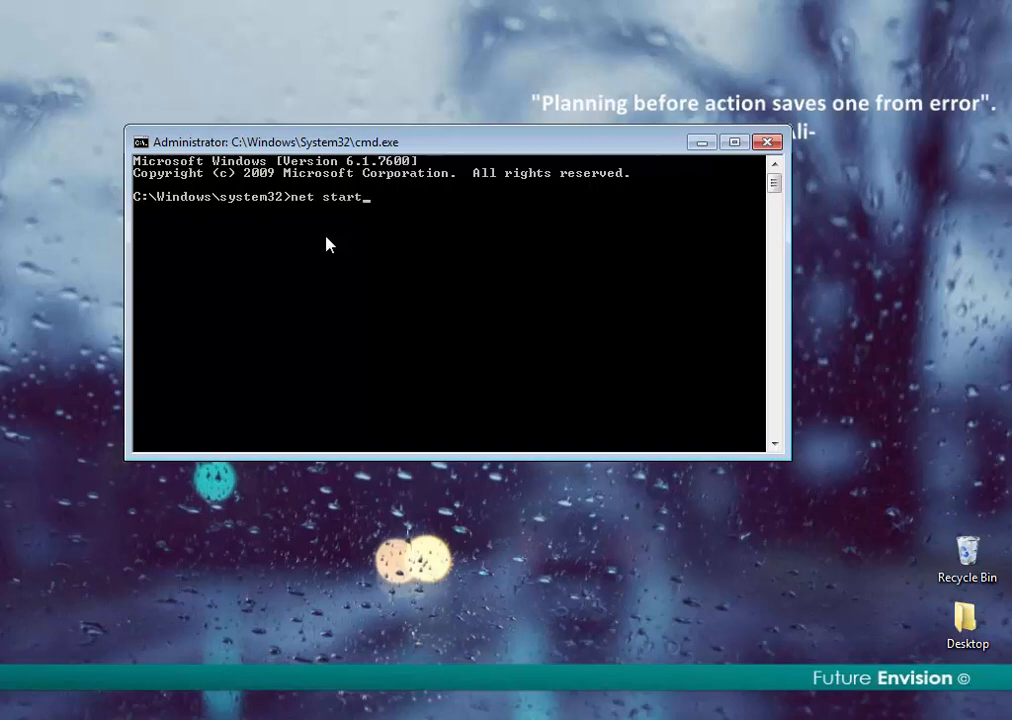
{"action": "type", "text": "npf"}
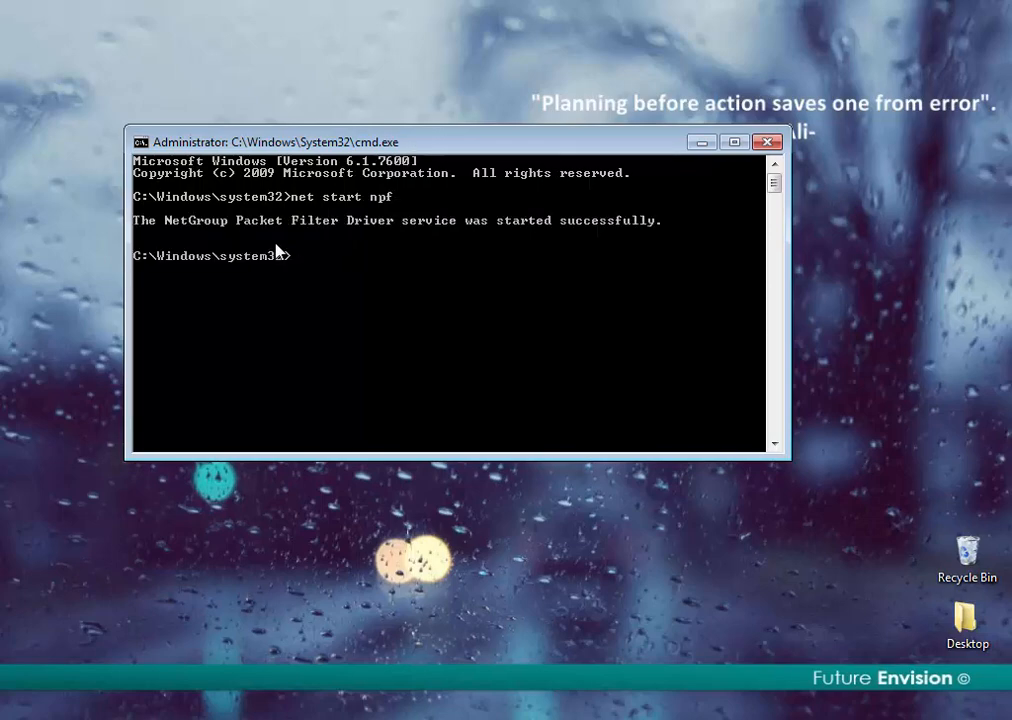
{"action": "mouse_move", "coordinate": [155, 246]}
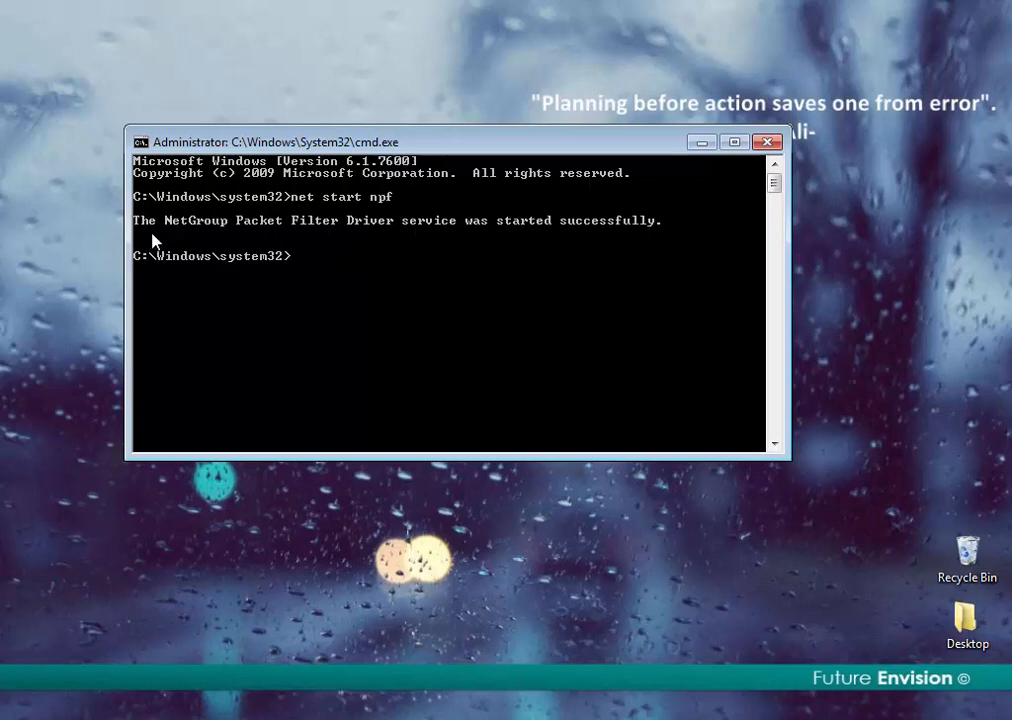
{"action": "mouse_move", "coordinate": [165, 241]}
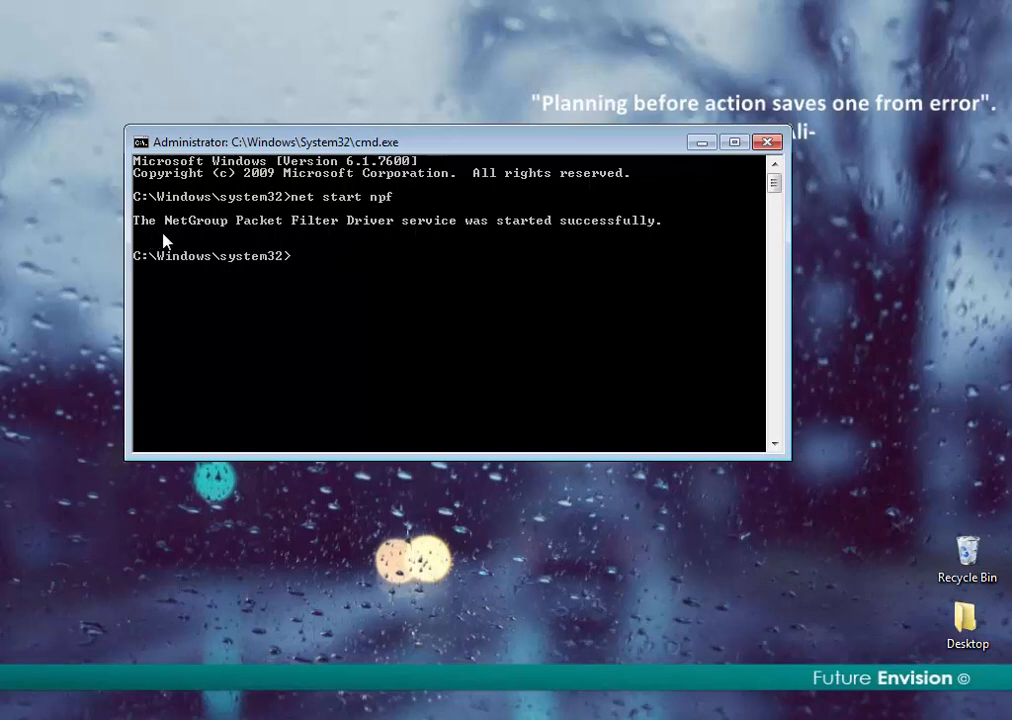
{"action": "mouse_move", "coordinate": [583, 282]}
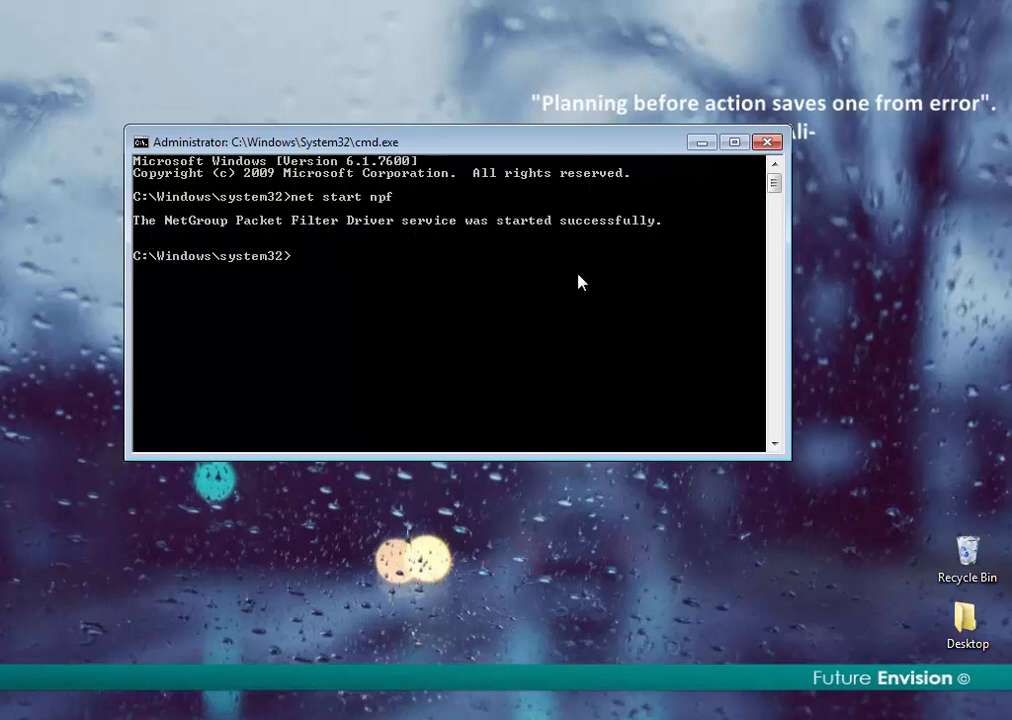
Close the command prompt and relaunch Wireshark from the Start menu.
{"action": "left_click", "coordinate": [767, 141]}
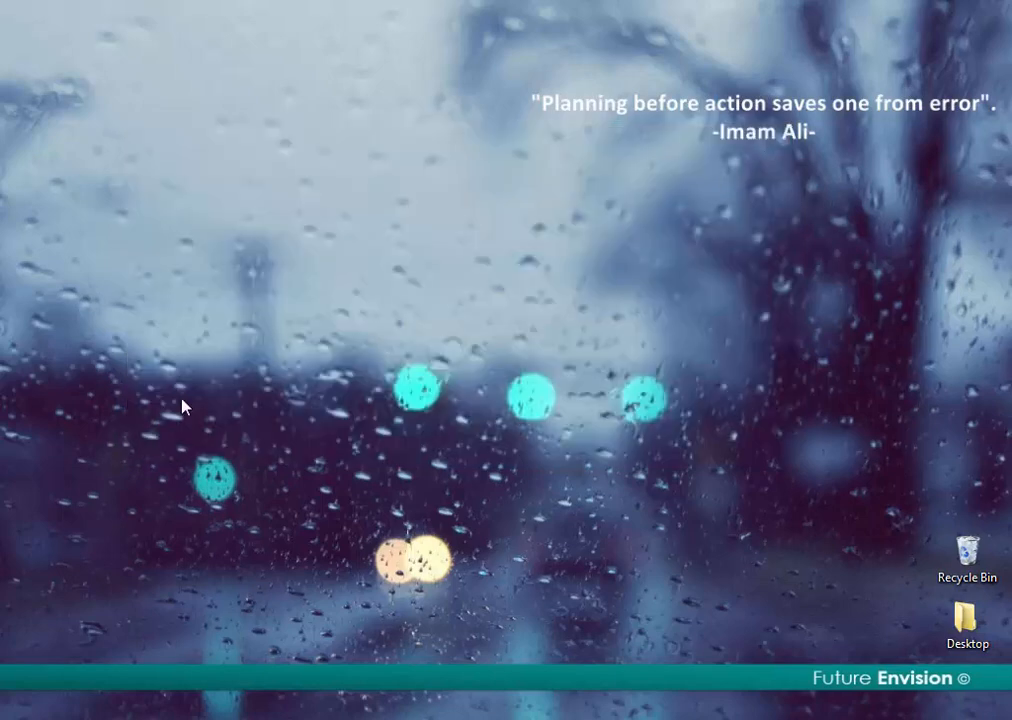
{"action": "left_click", "coordinate": [20, 710]}
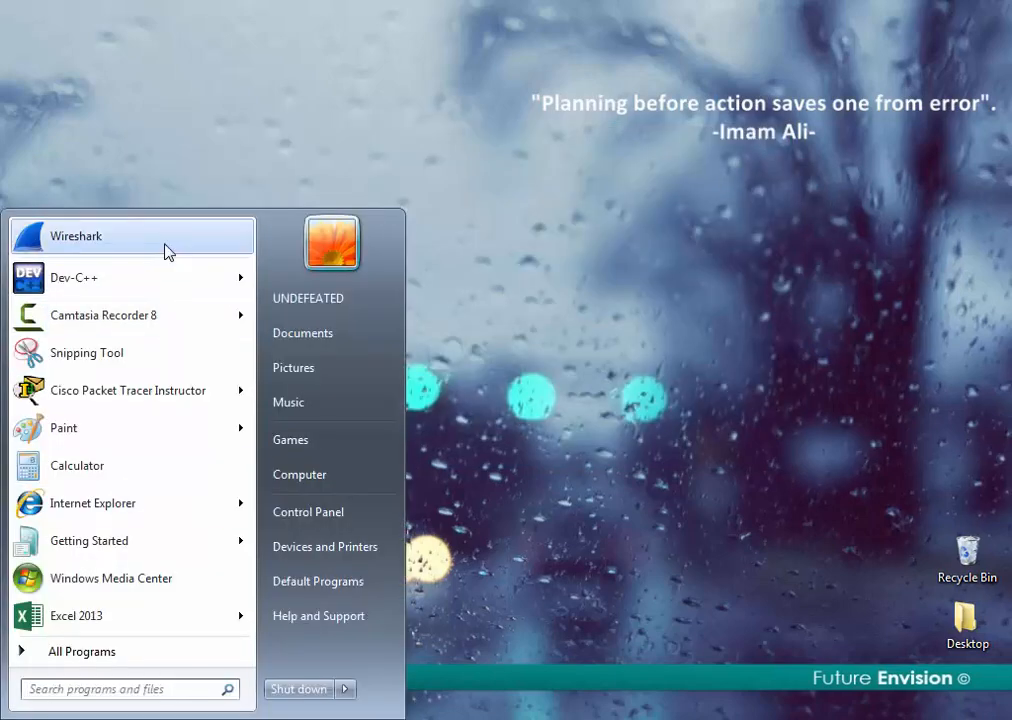
{"action": "left_click", "coordinate": [76, 236]}
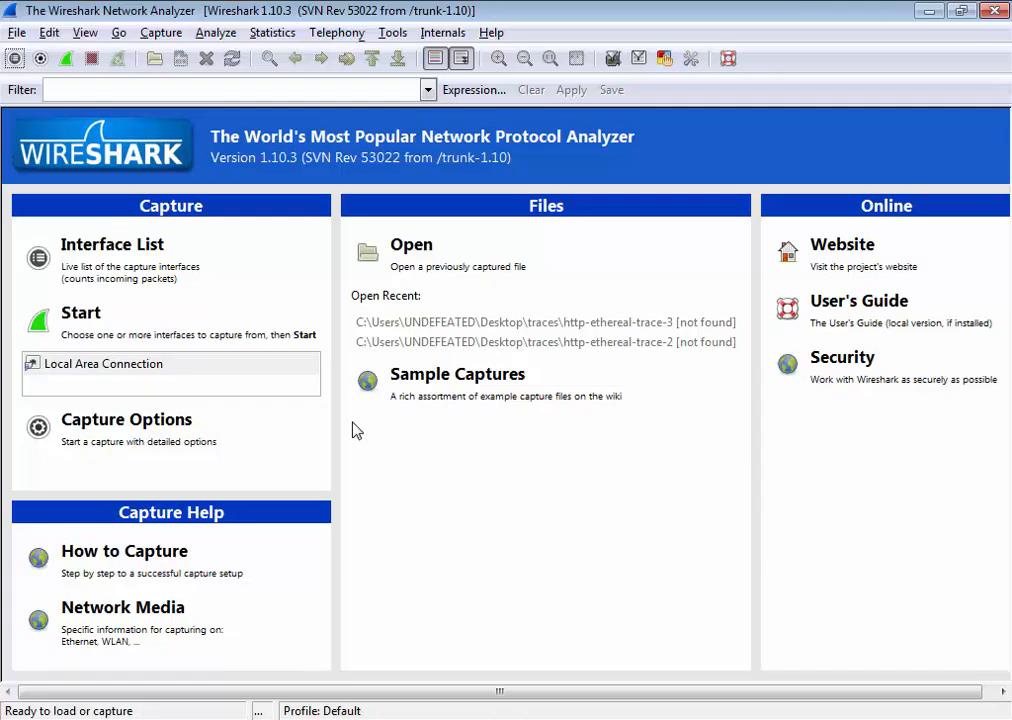
{"action": "mouse_move", "coordinate": [143, 374]}
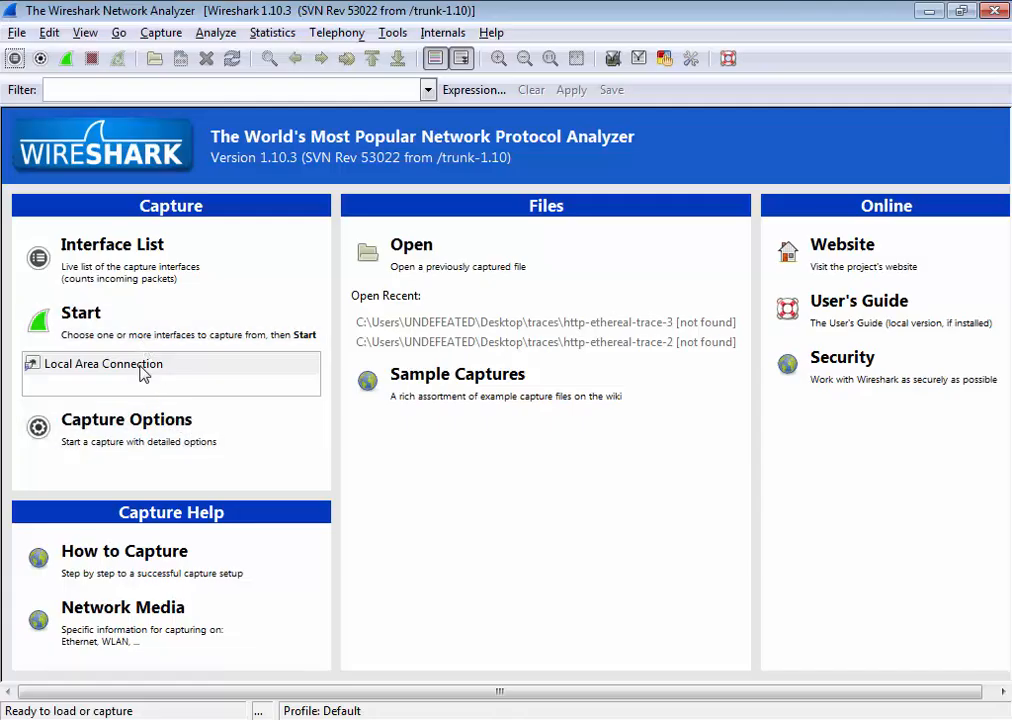
{"action": "mouse_move", "coordinate": [146, 391]}
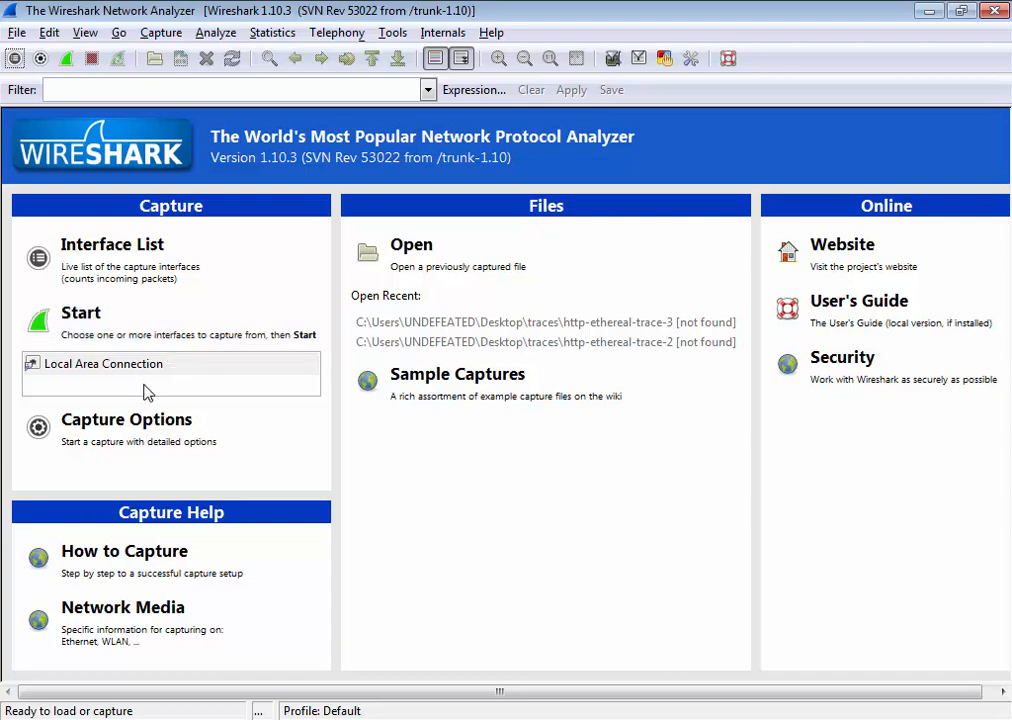
Select Local Area Connection and start capturing packets on it.
{"action": "left_click", "coordinate": [103, 363]}
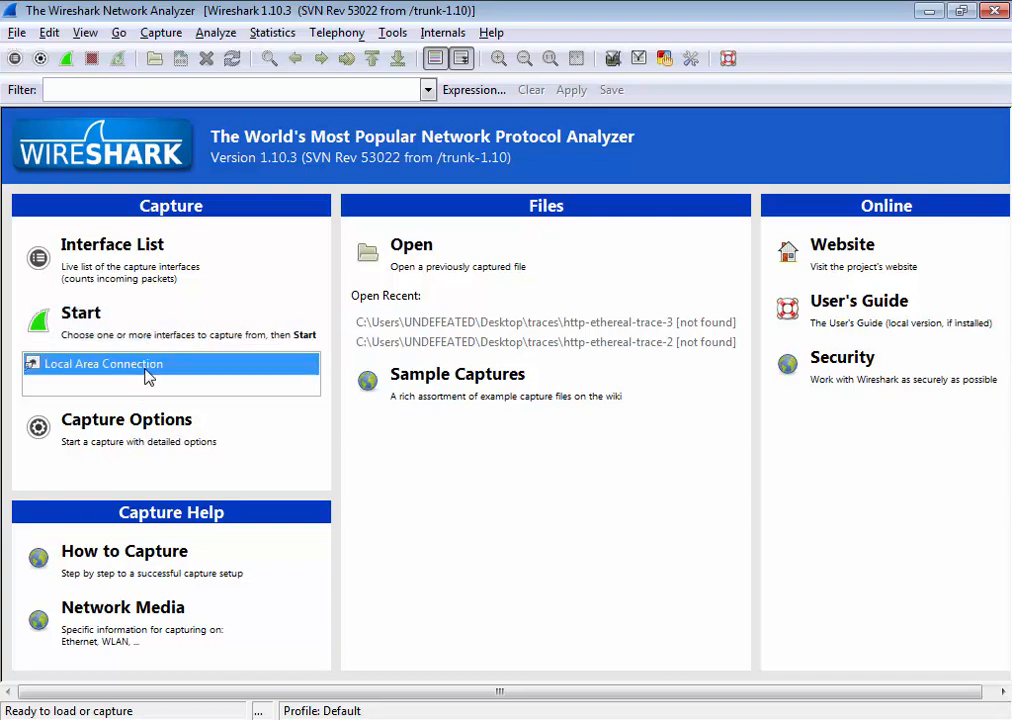
{"action": "mouse_move", "coordinate": [110, 320]}
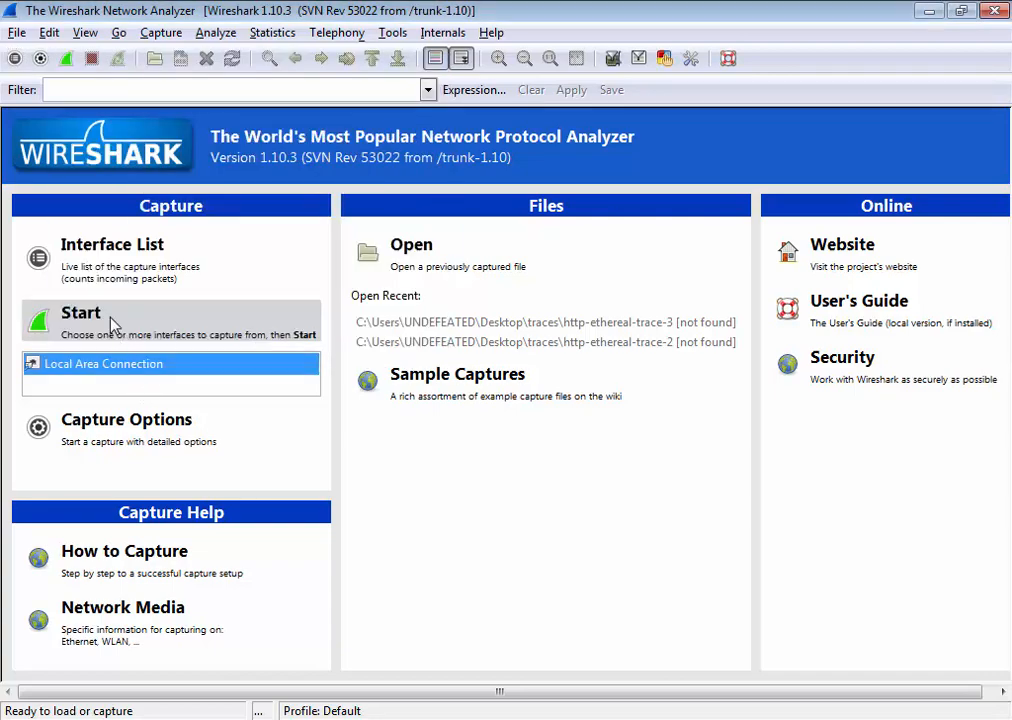
{"action": "left_click", "coordinate": [80, 320]}
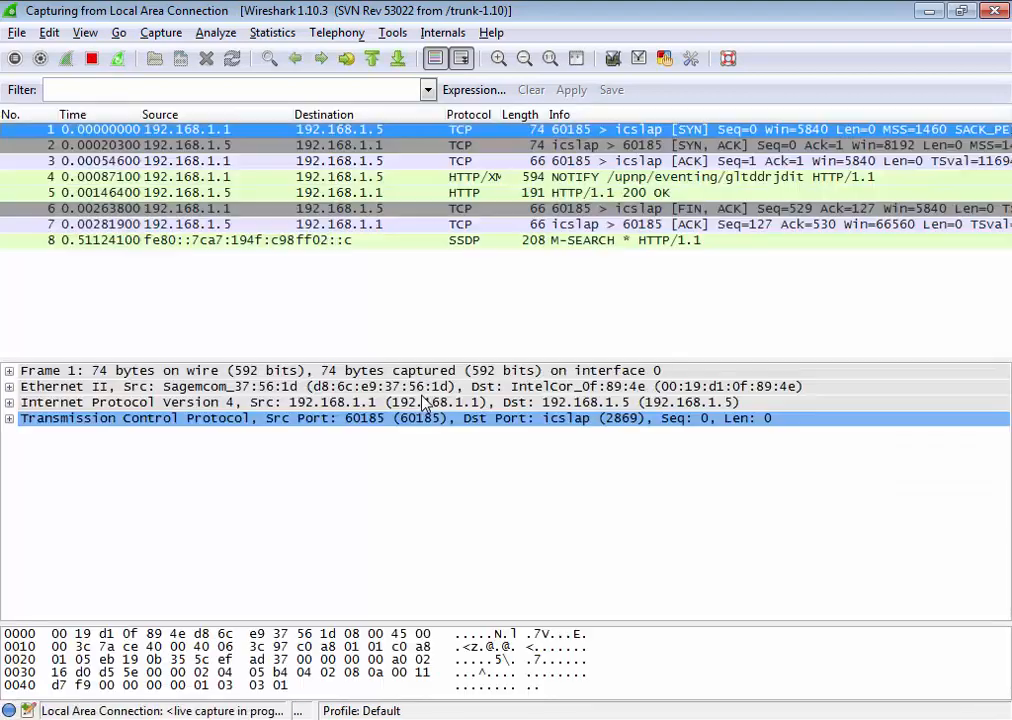